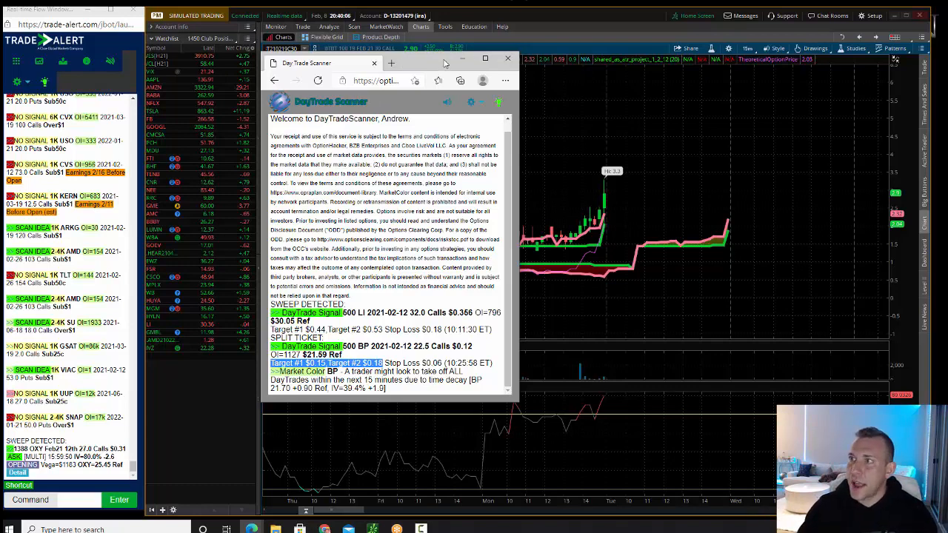
# Dismiss the DayTrade Scanner alert window to reveal the BP option chart full-size.
pyautogui.click(507, 59)
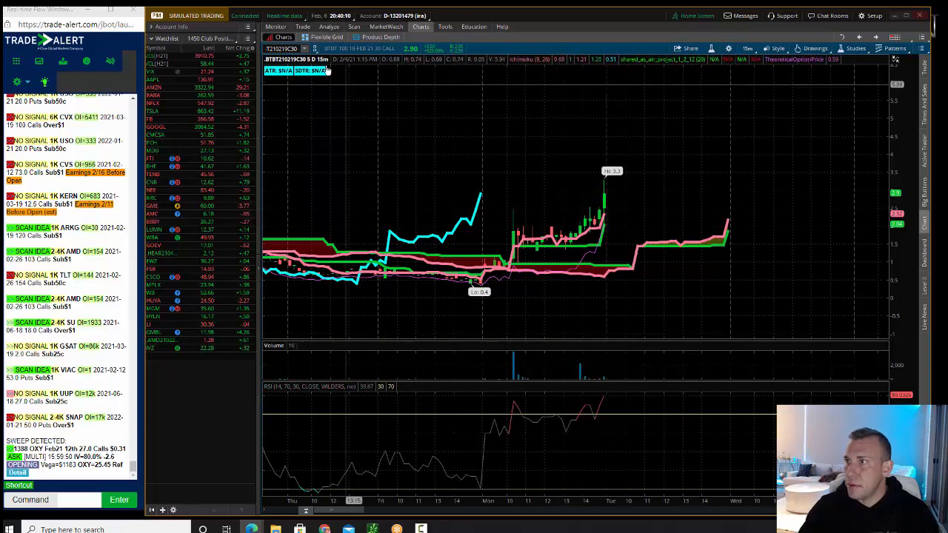
pyautogui.click(308, 27)
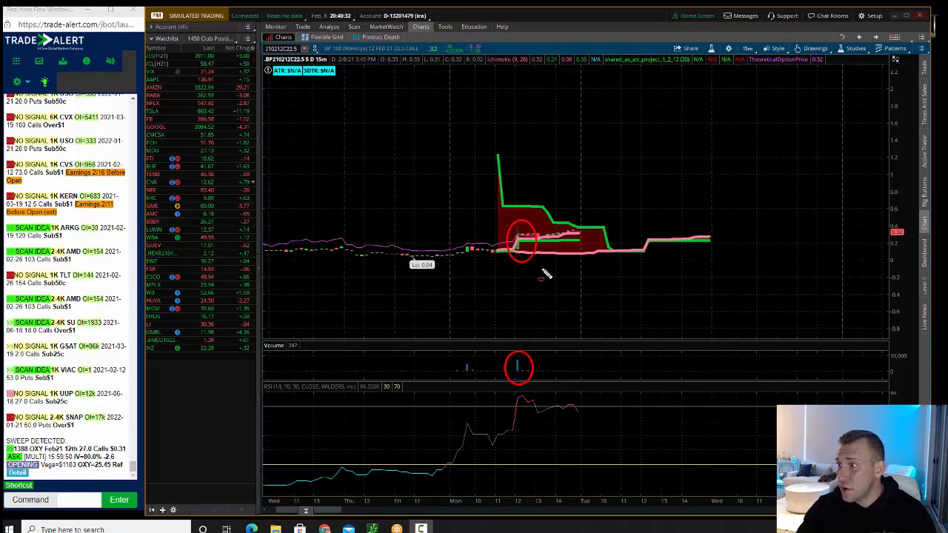
pyautogui.moveTo(688, 234)
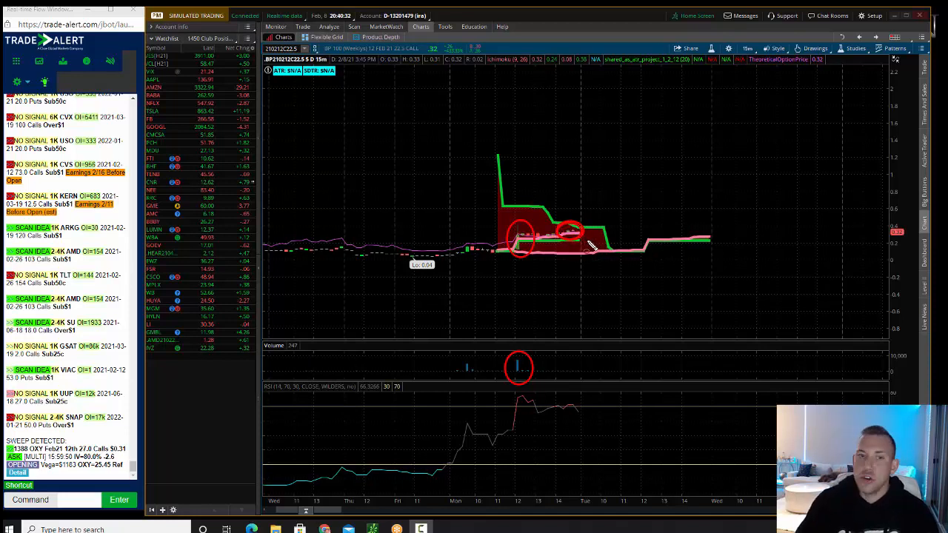
pyautogui.moveTo(619, 280)
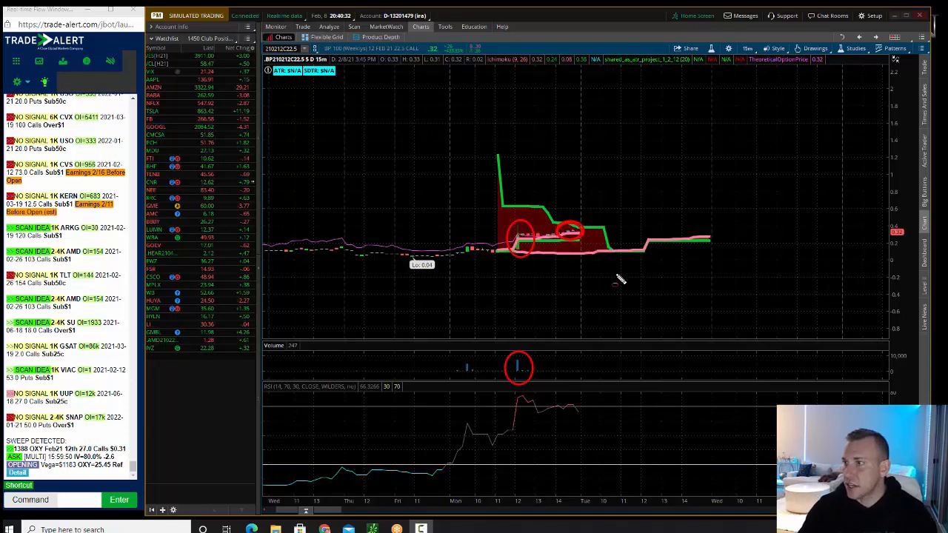